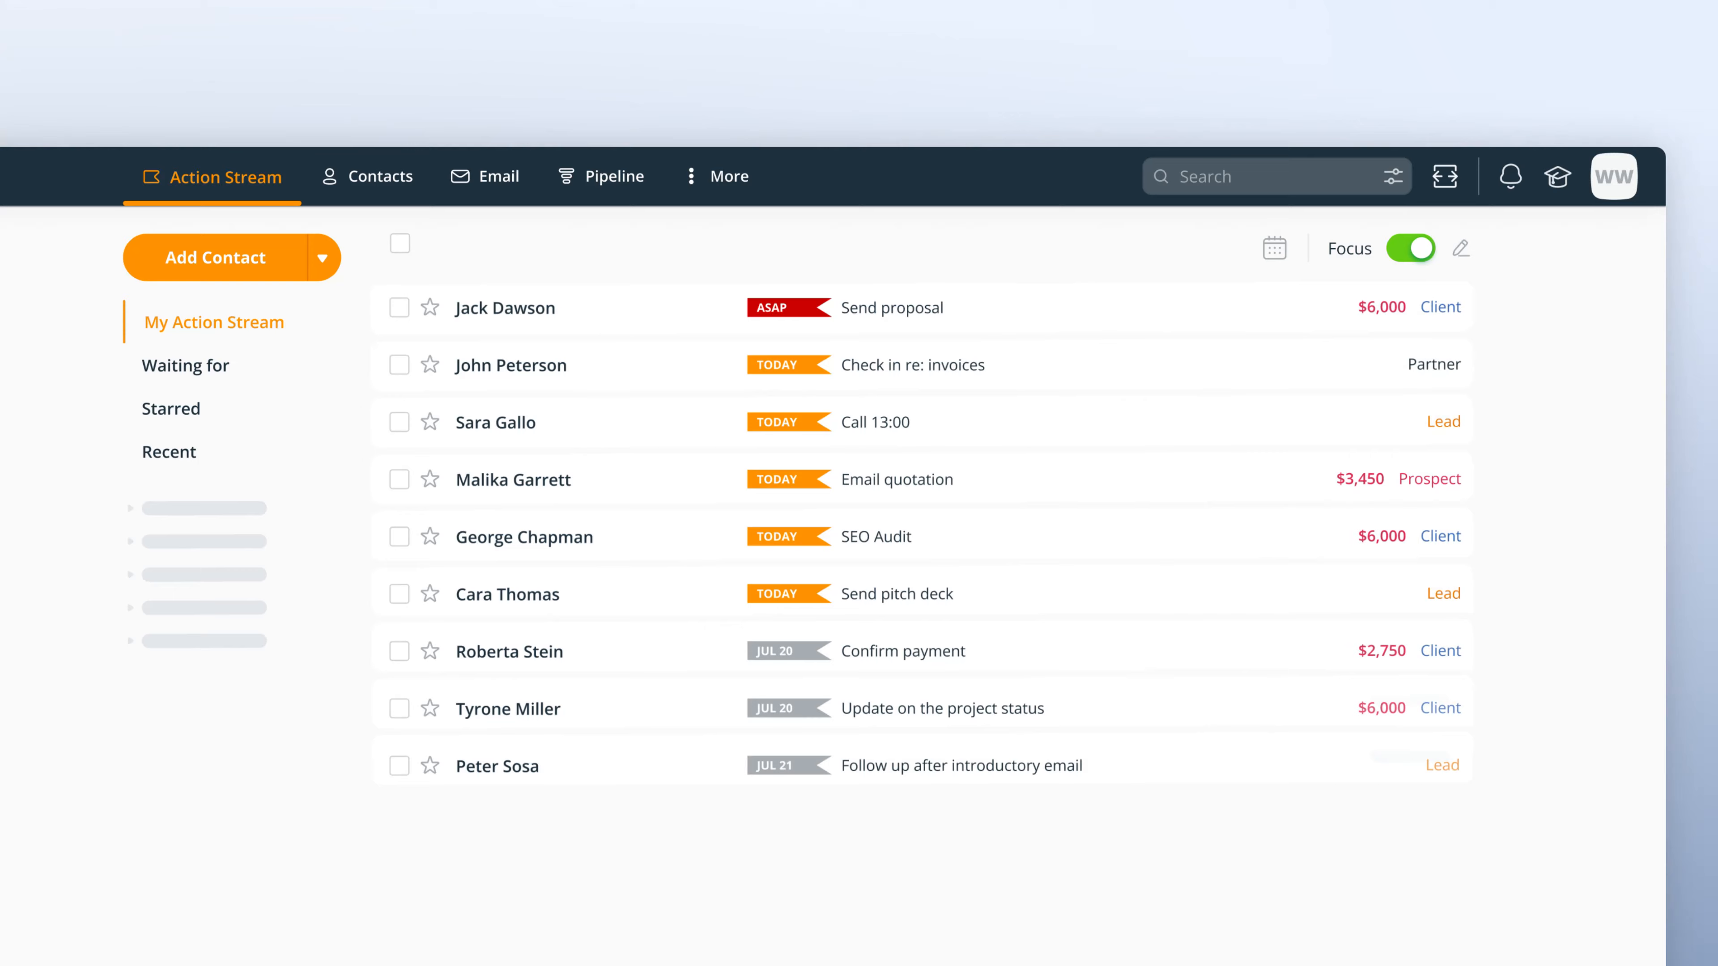
View the Acme Inc. manager's contact page and scroll through her next actions.
{"action": "left_click", "coordinate": [495, 422]}
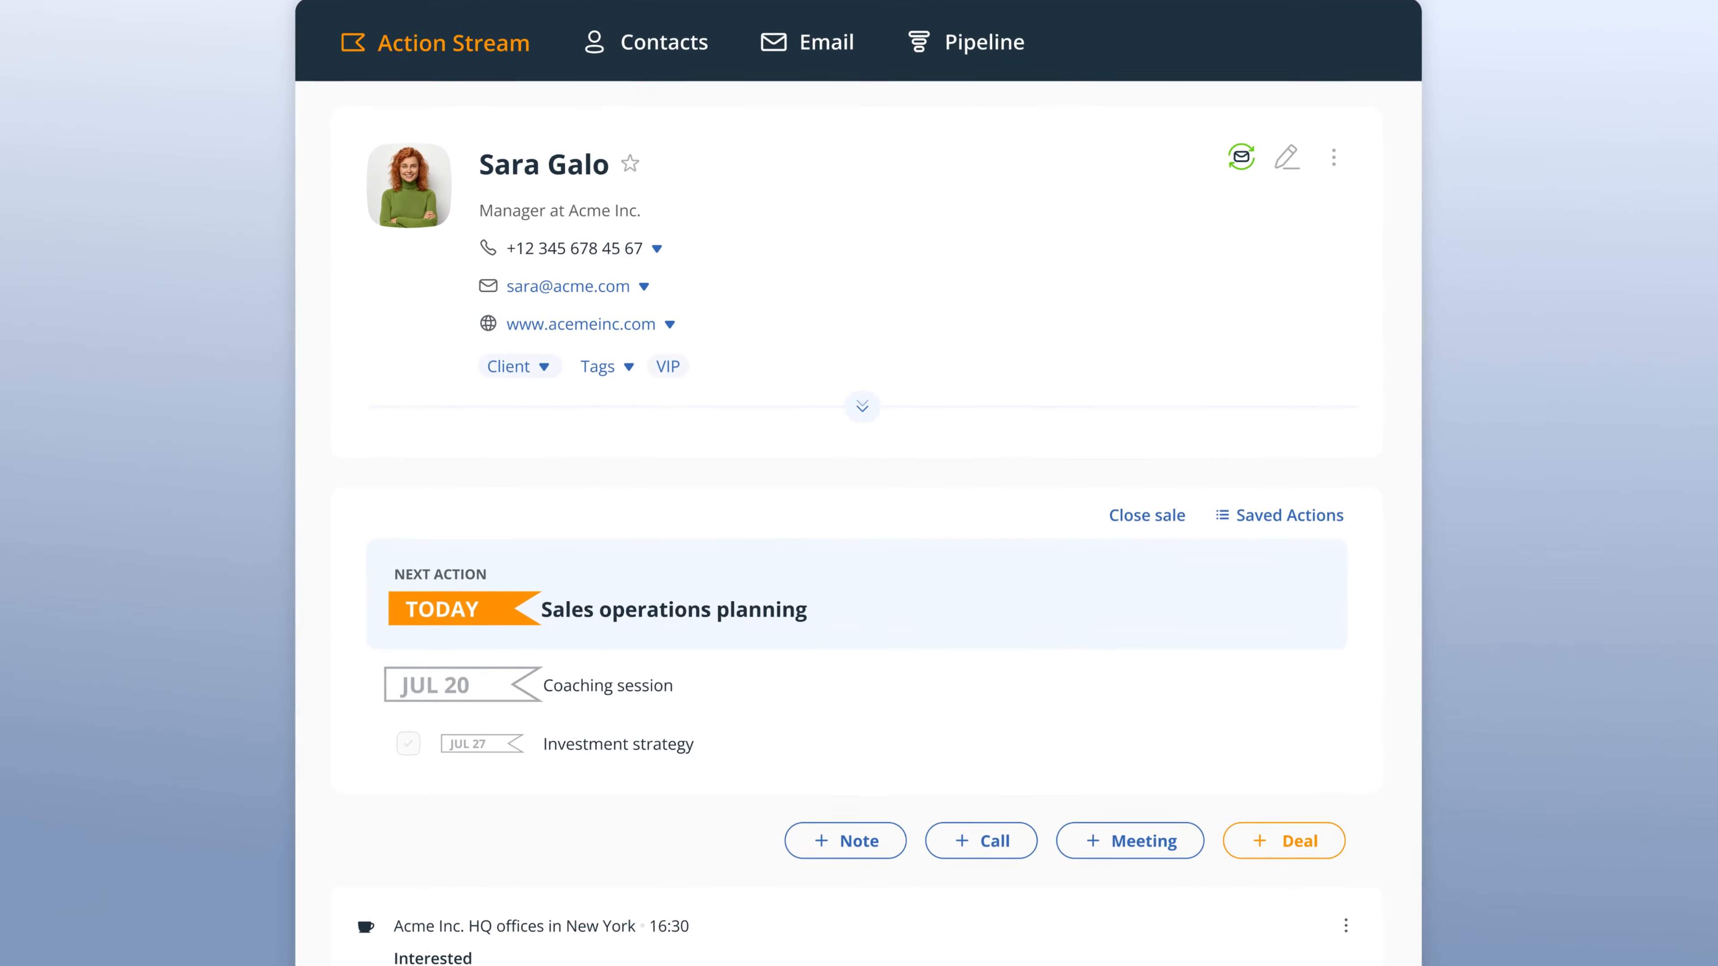
{"action": "scroll", "scroll_direction": "down", "scroll_amount": 3}
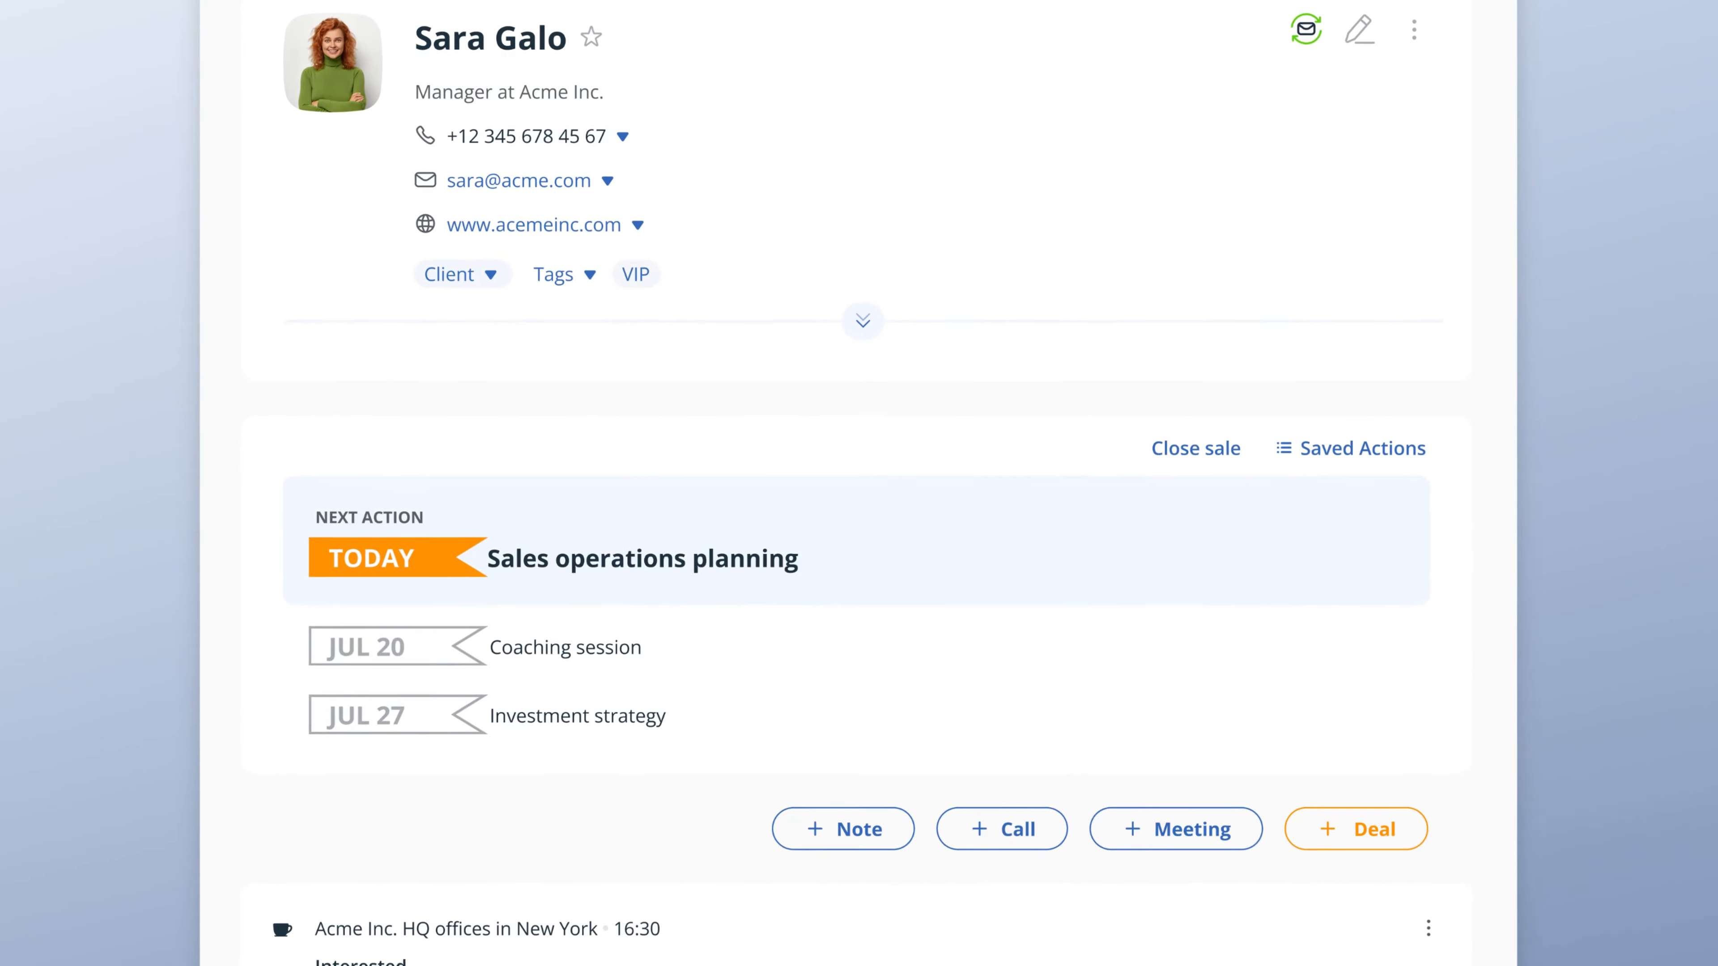
{"action": "scroll", "scroll_direction": "down", "scroll_amount": 3}
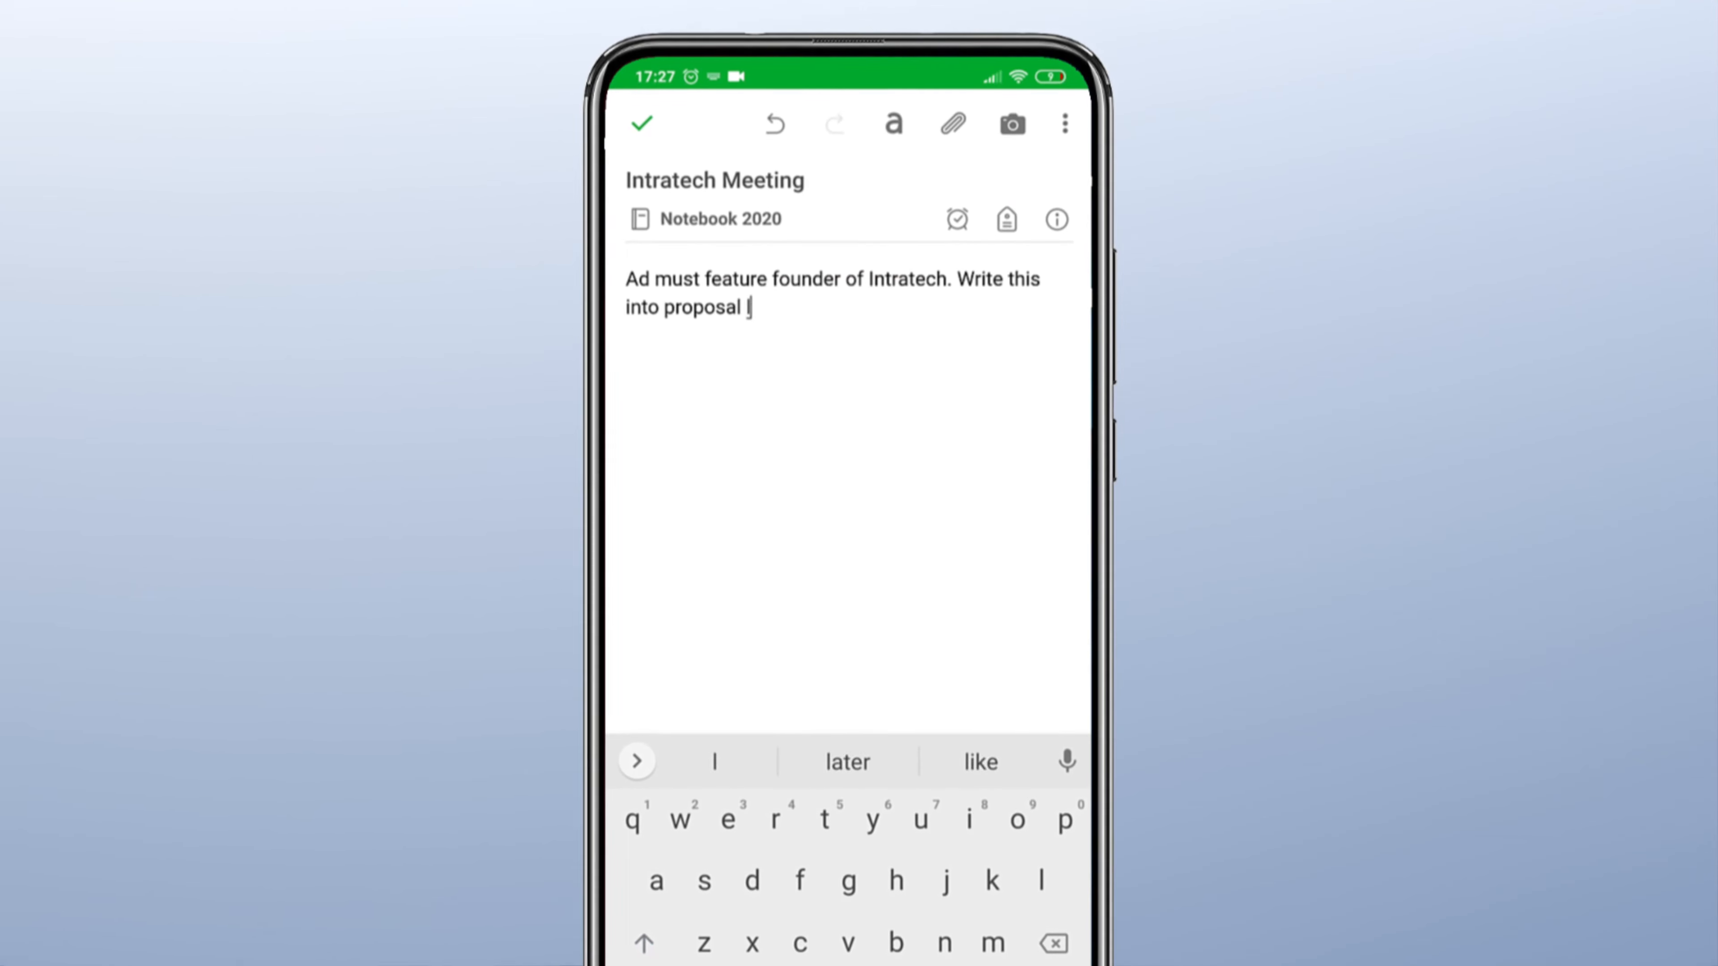
Confirm the Intratech Meeting note about featuring Intratech's founder in the ad.
{"action": "left_click", "coordinate": [643, 123]}
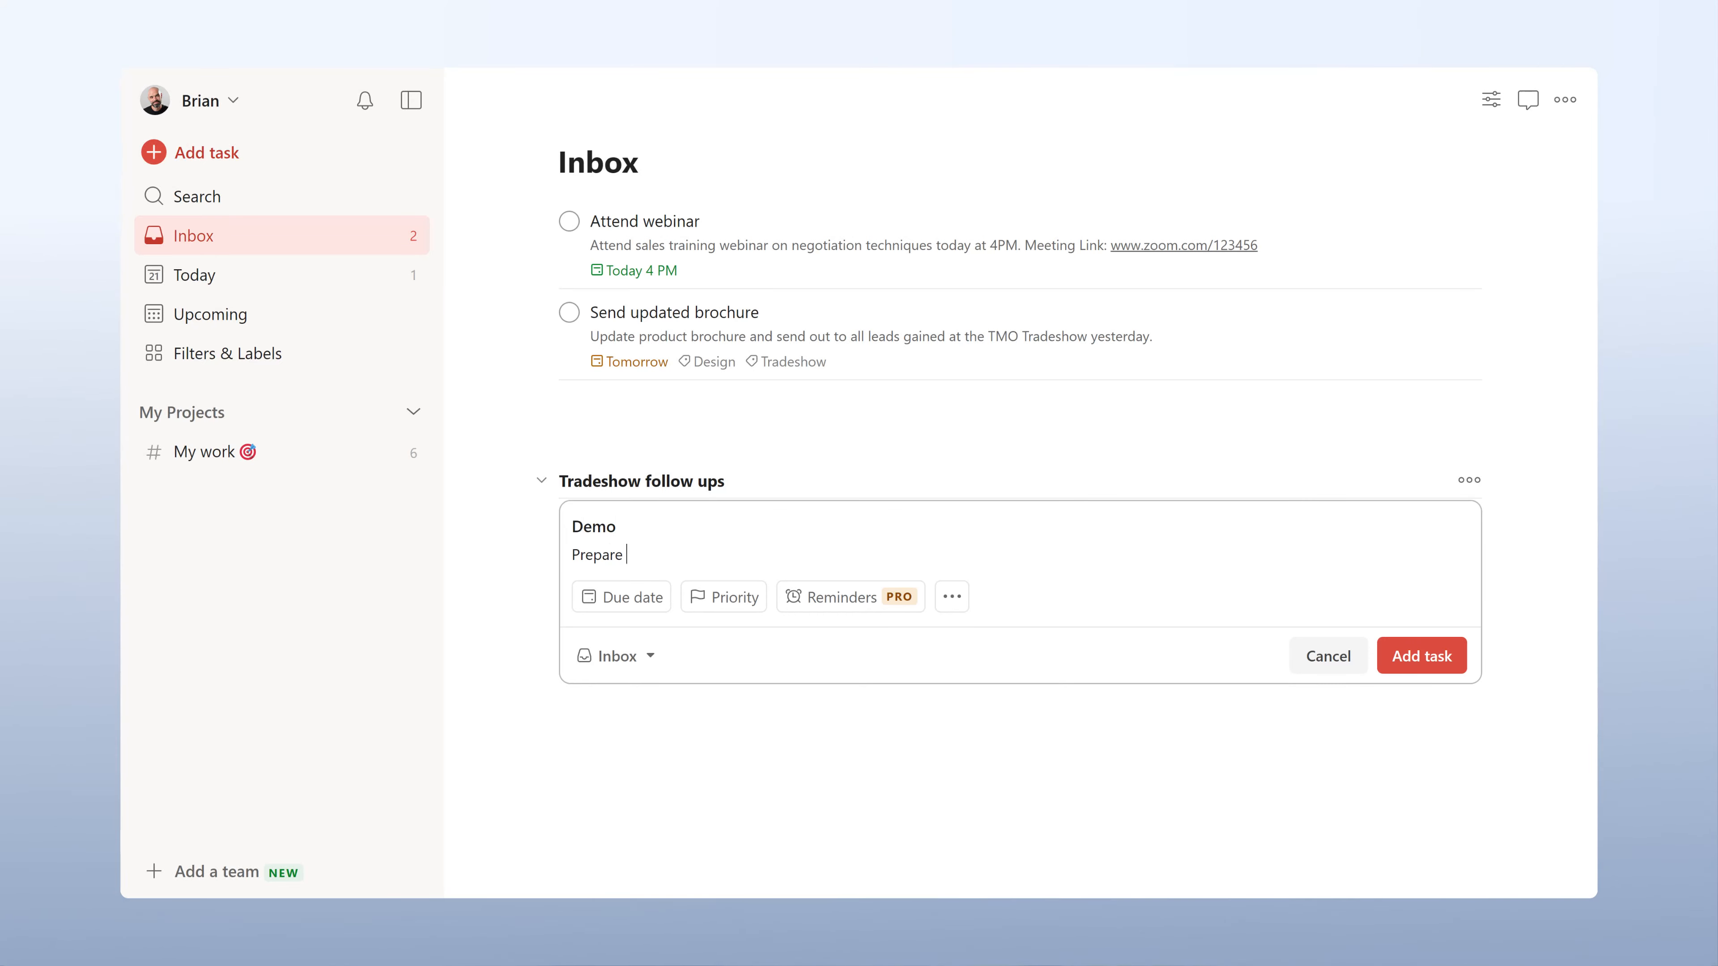
Describe the Demo task as 'live demo for Ms. Garcia', due Monday, with a priority.
{"action": "type", "text": "live demo for Ms. Garcia"}
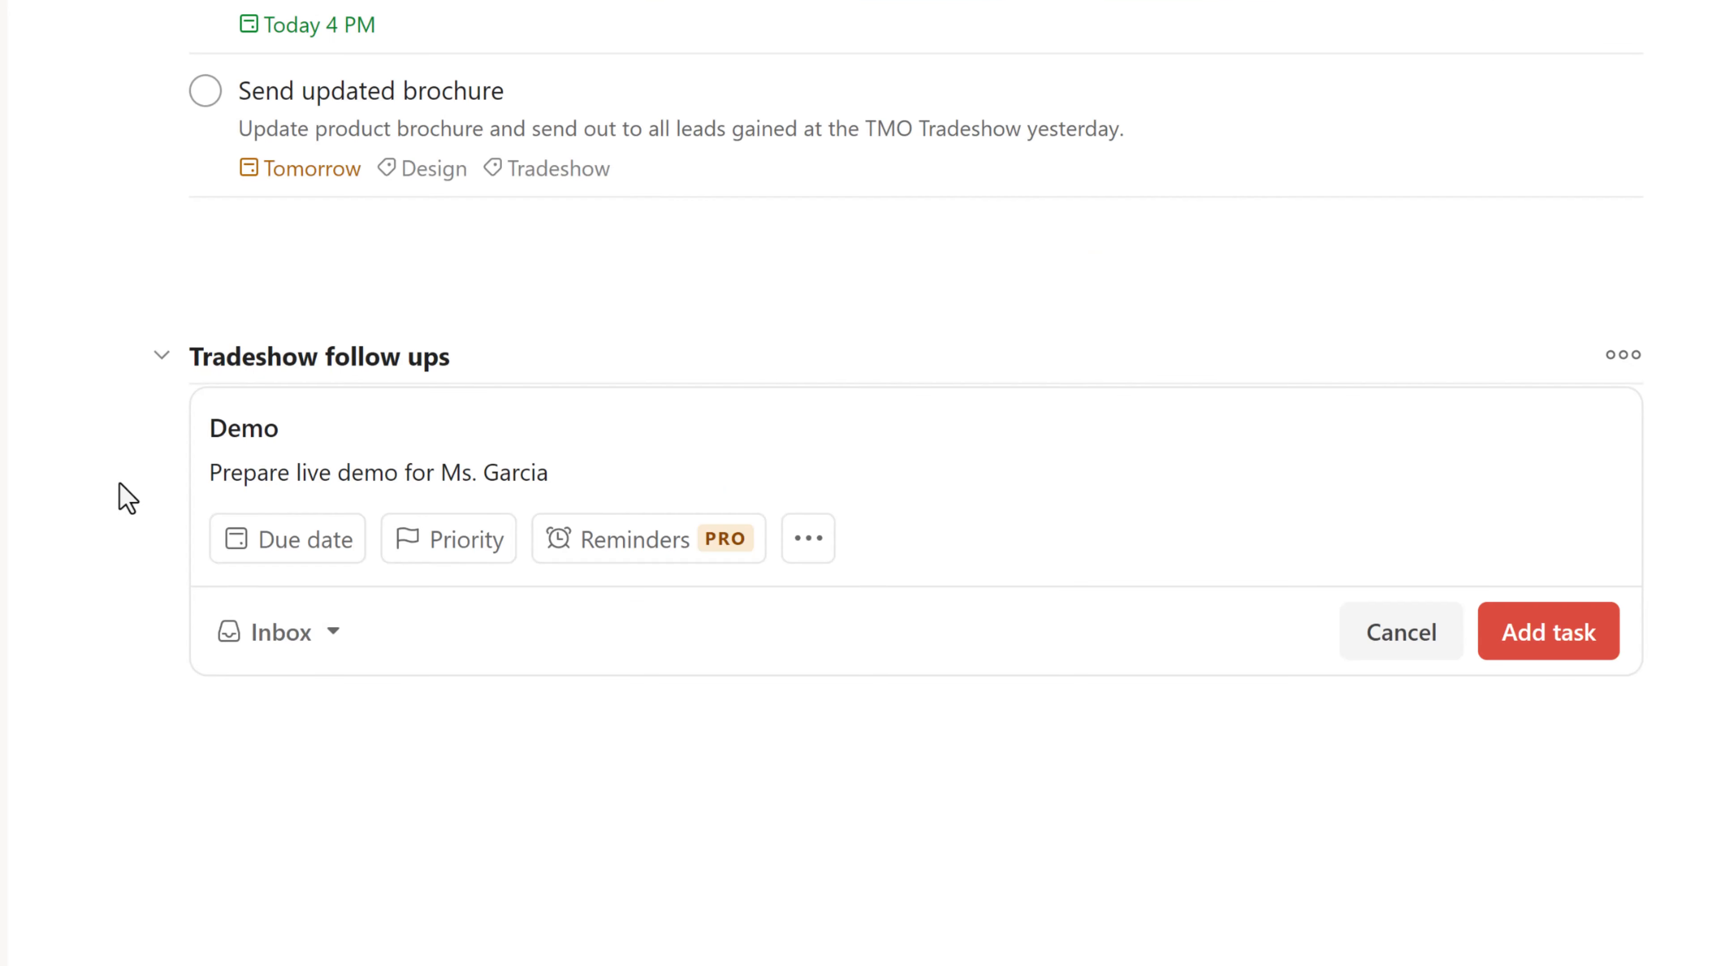
{"action": "left_click", "coordinate": [287, 539]}
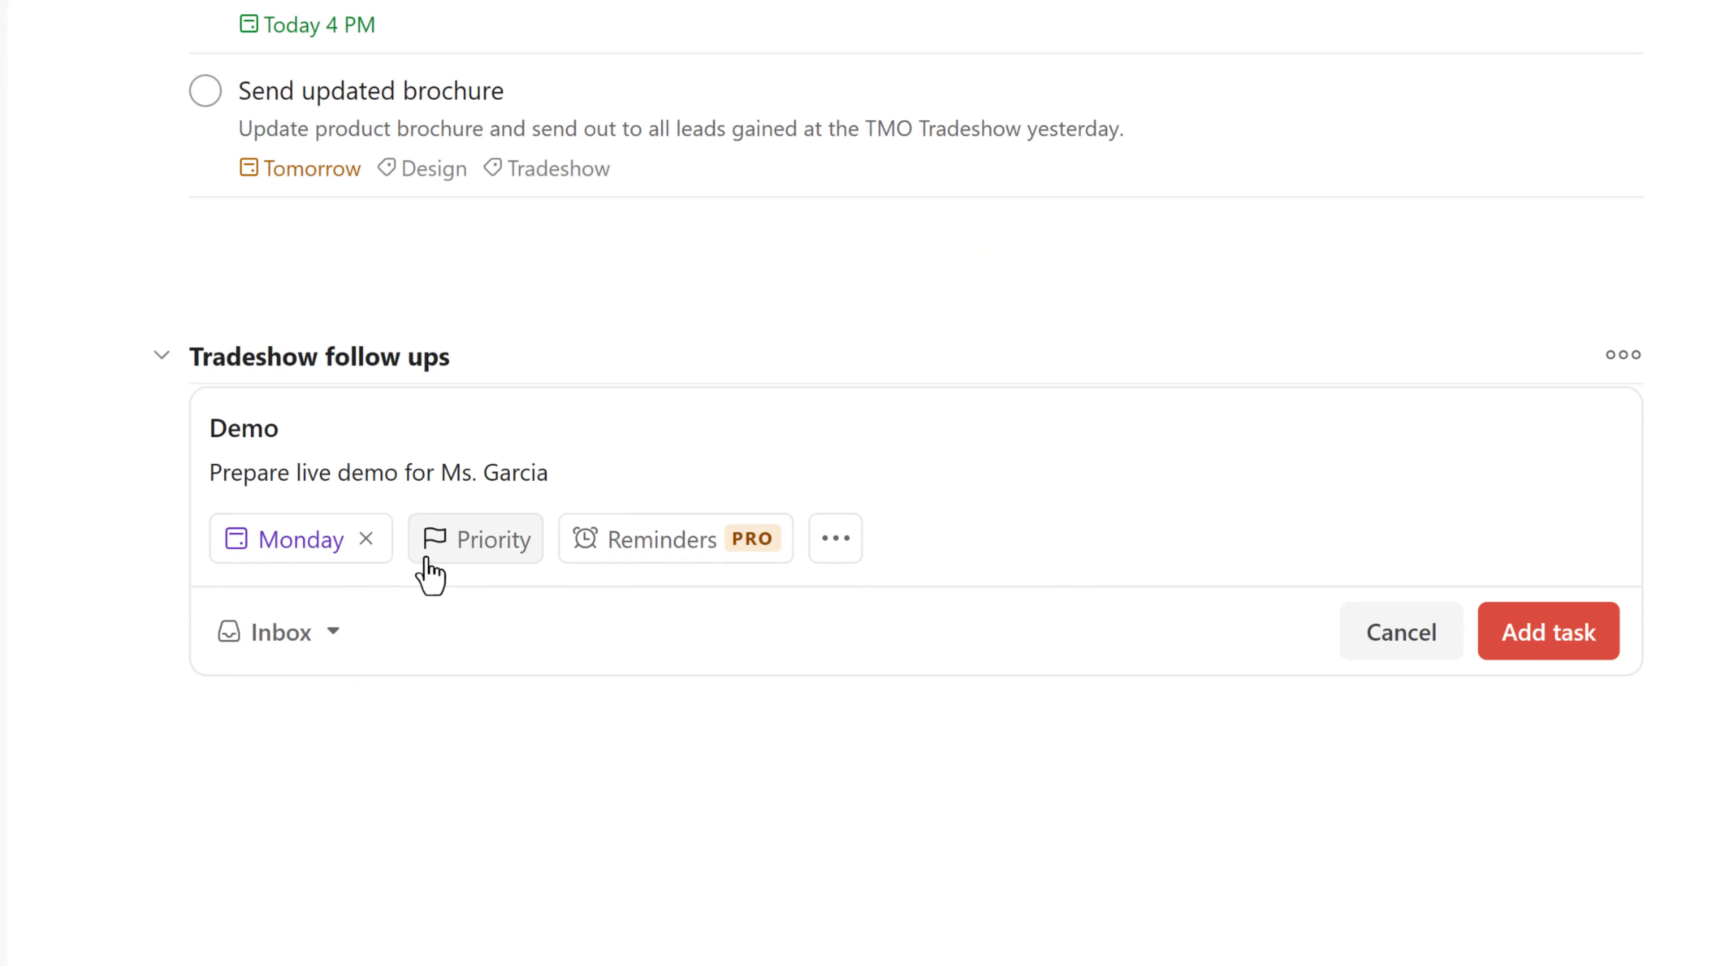
{"action": "left_click", "coordinate": [1549, 634]}
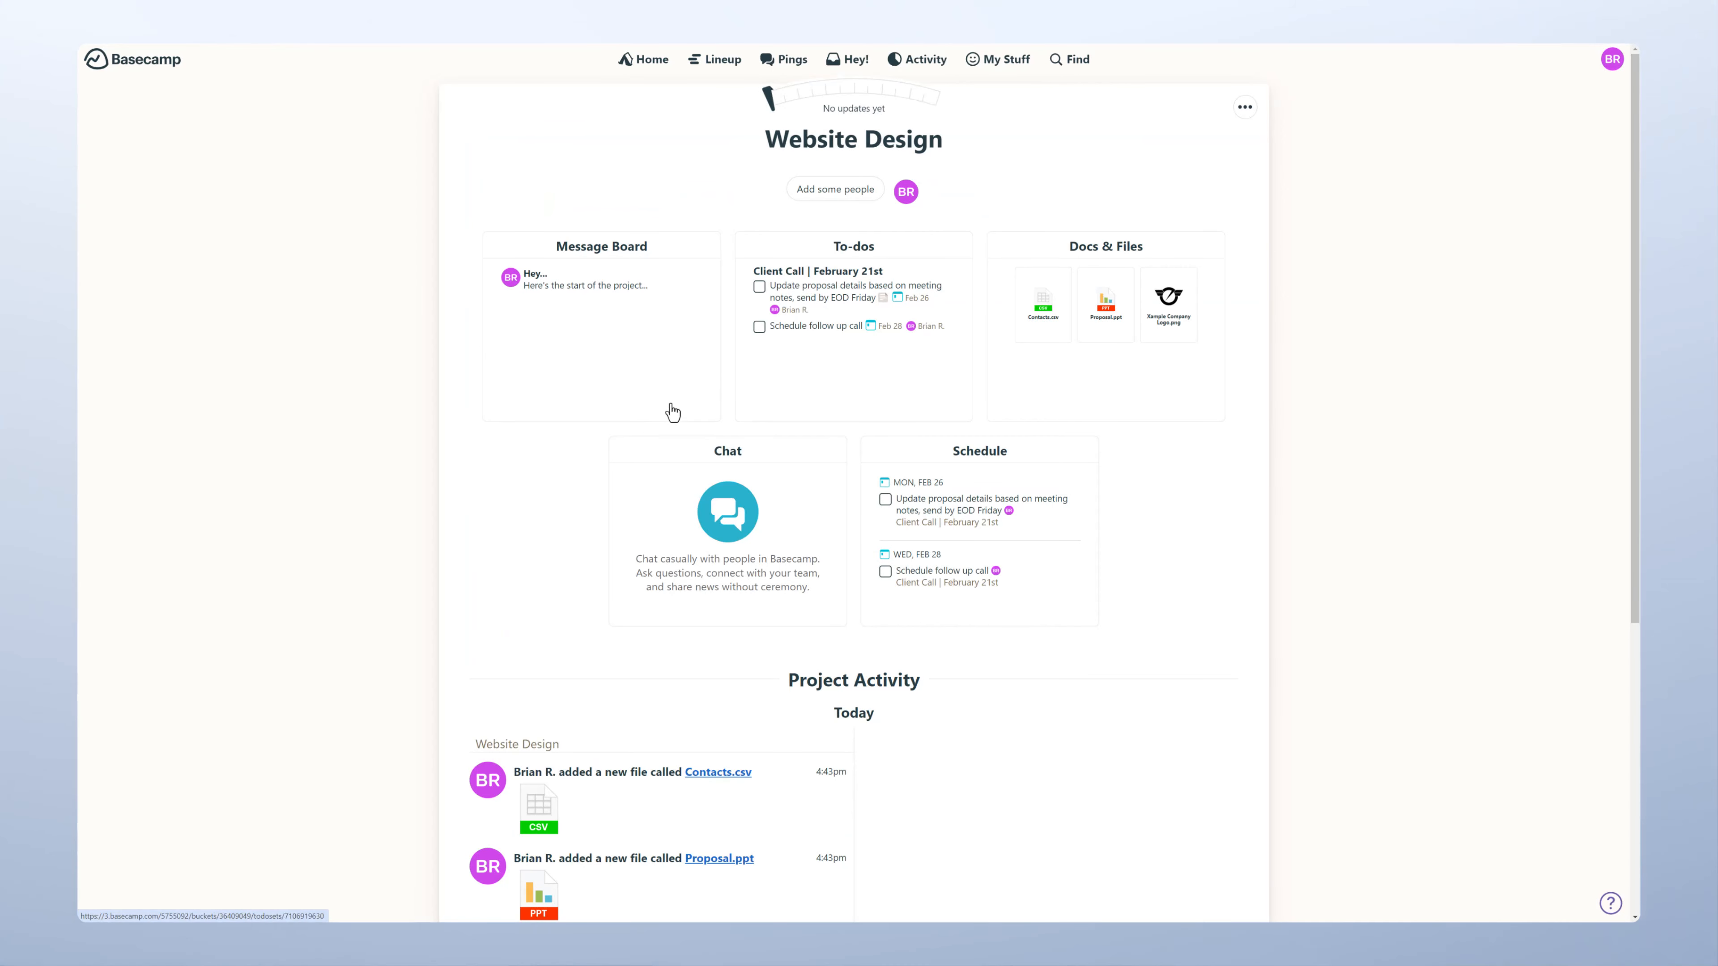
Check off the 'Update proposal details' to-do in the Website Design project.
{"action": "left_click", "coordinate": [854, 246]}
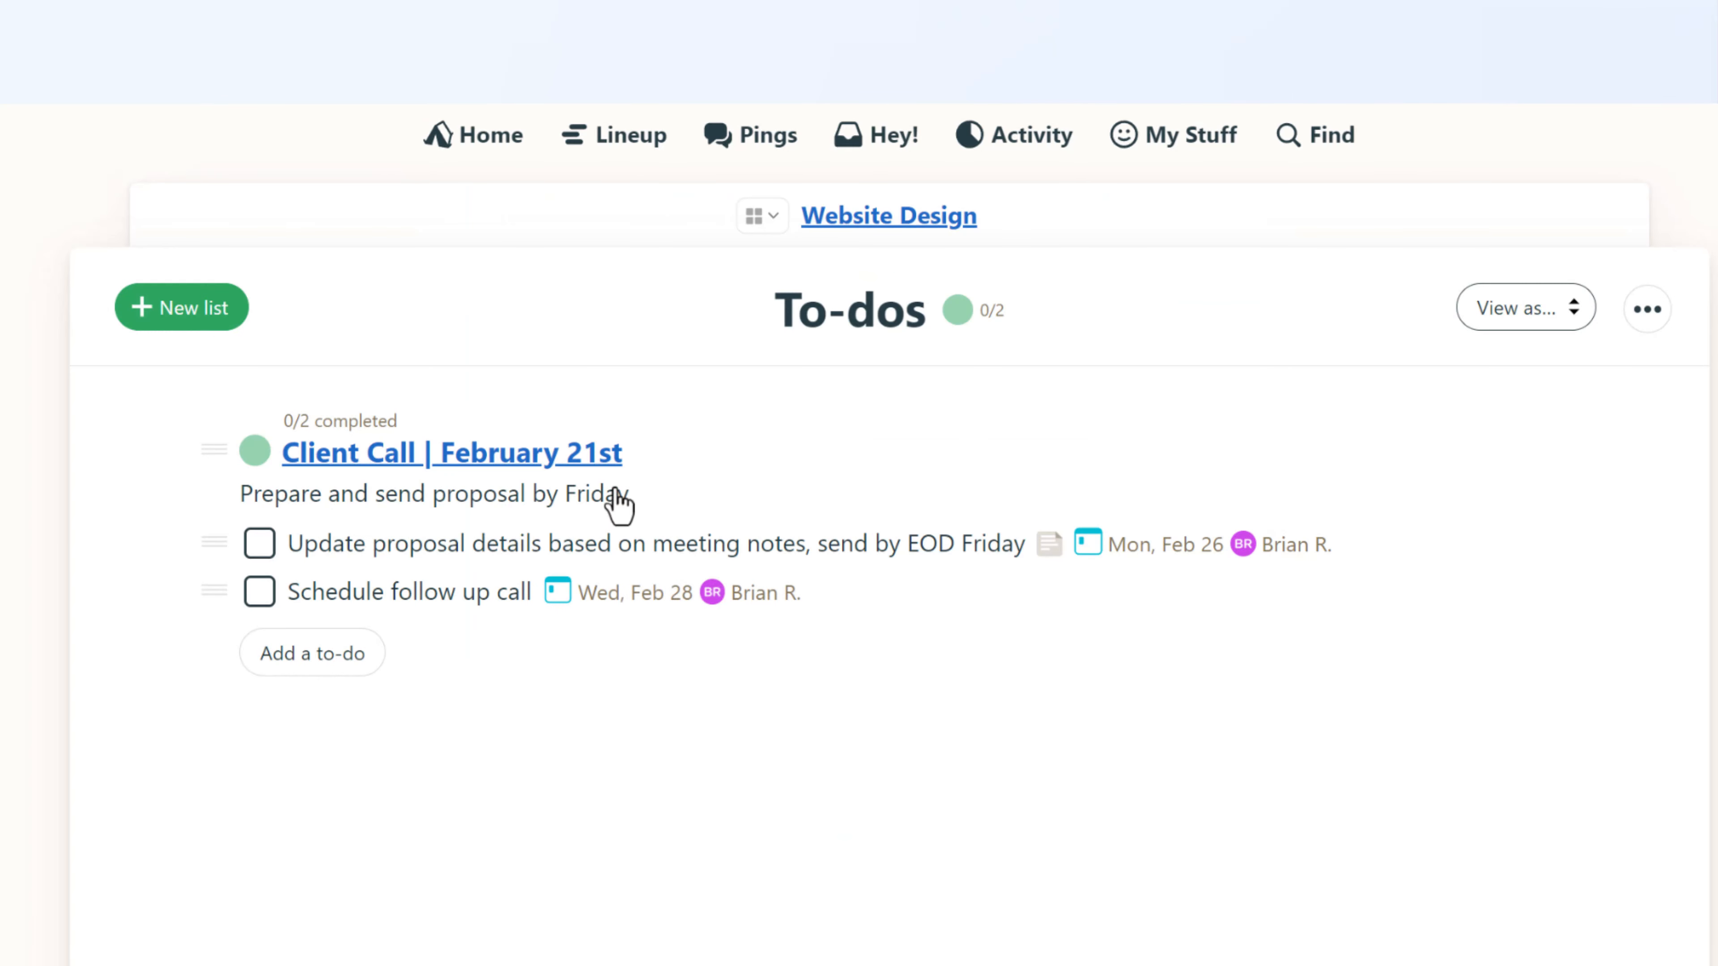
{"action": "left_click", "coordinate": [642, 548]}
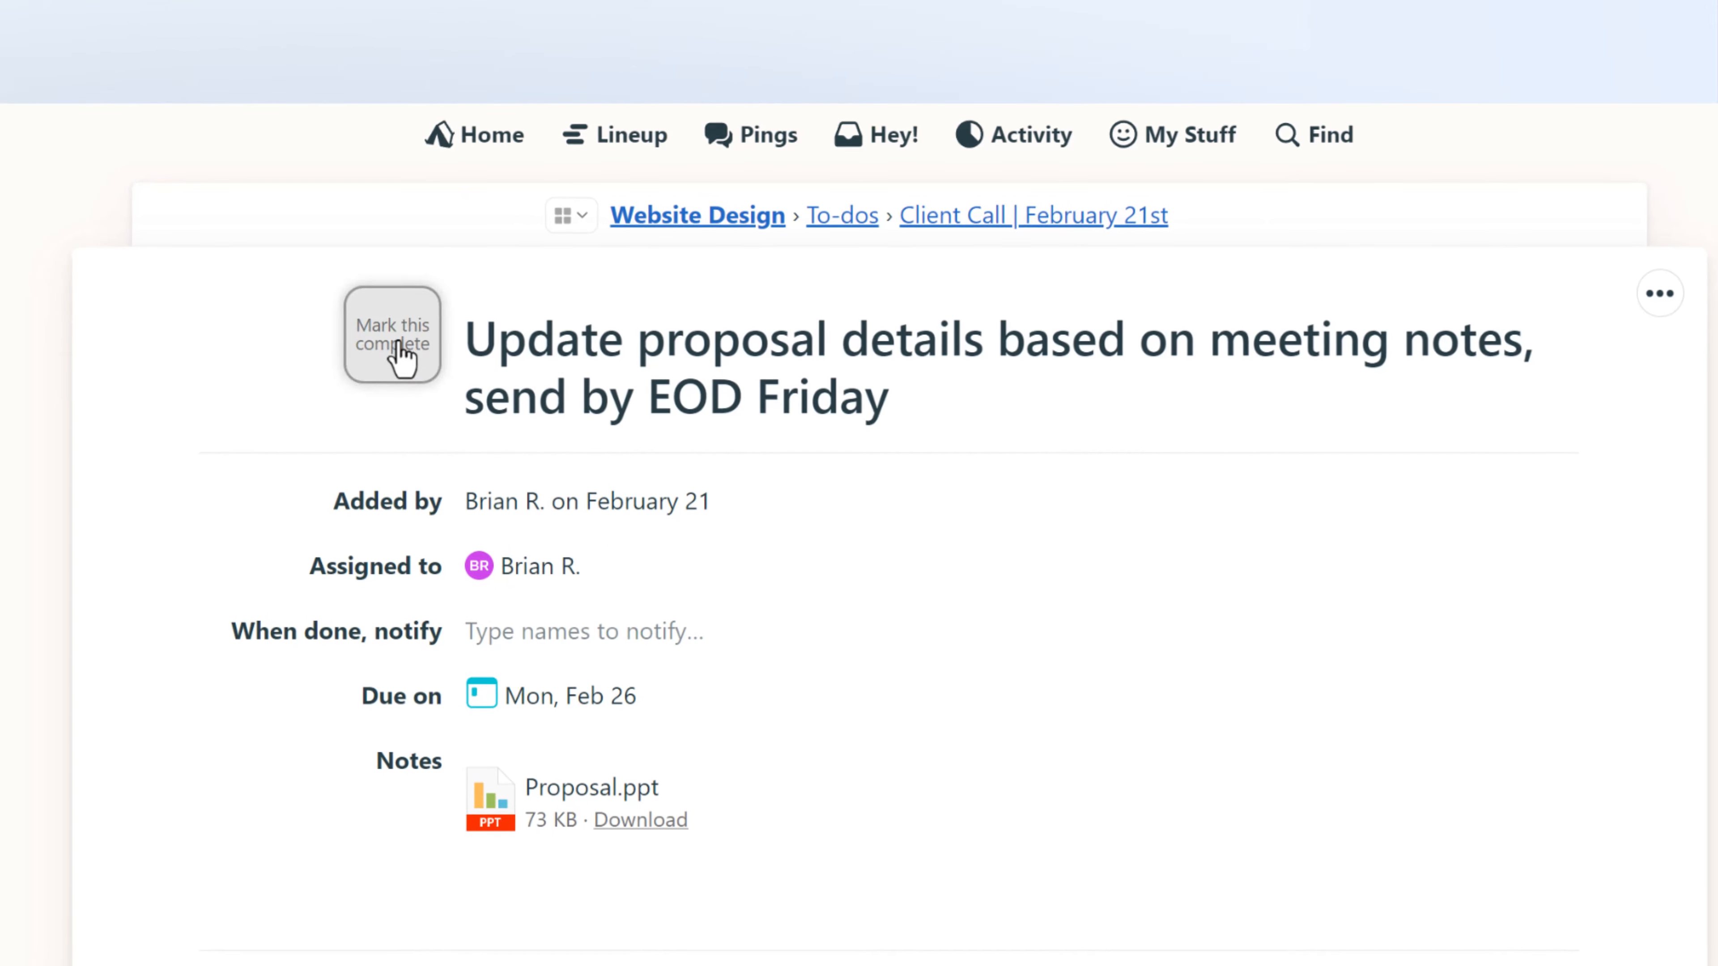
{"action": "left_click", "coordinate": [392, 335]}
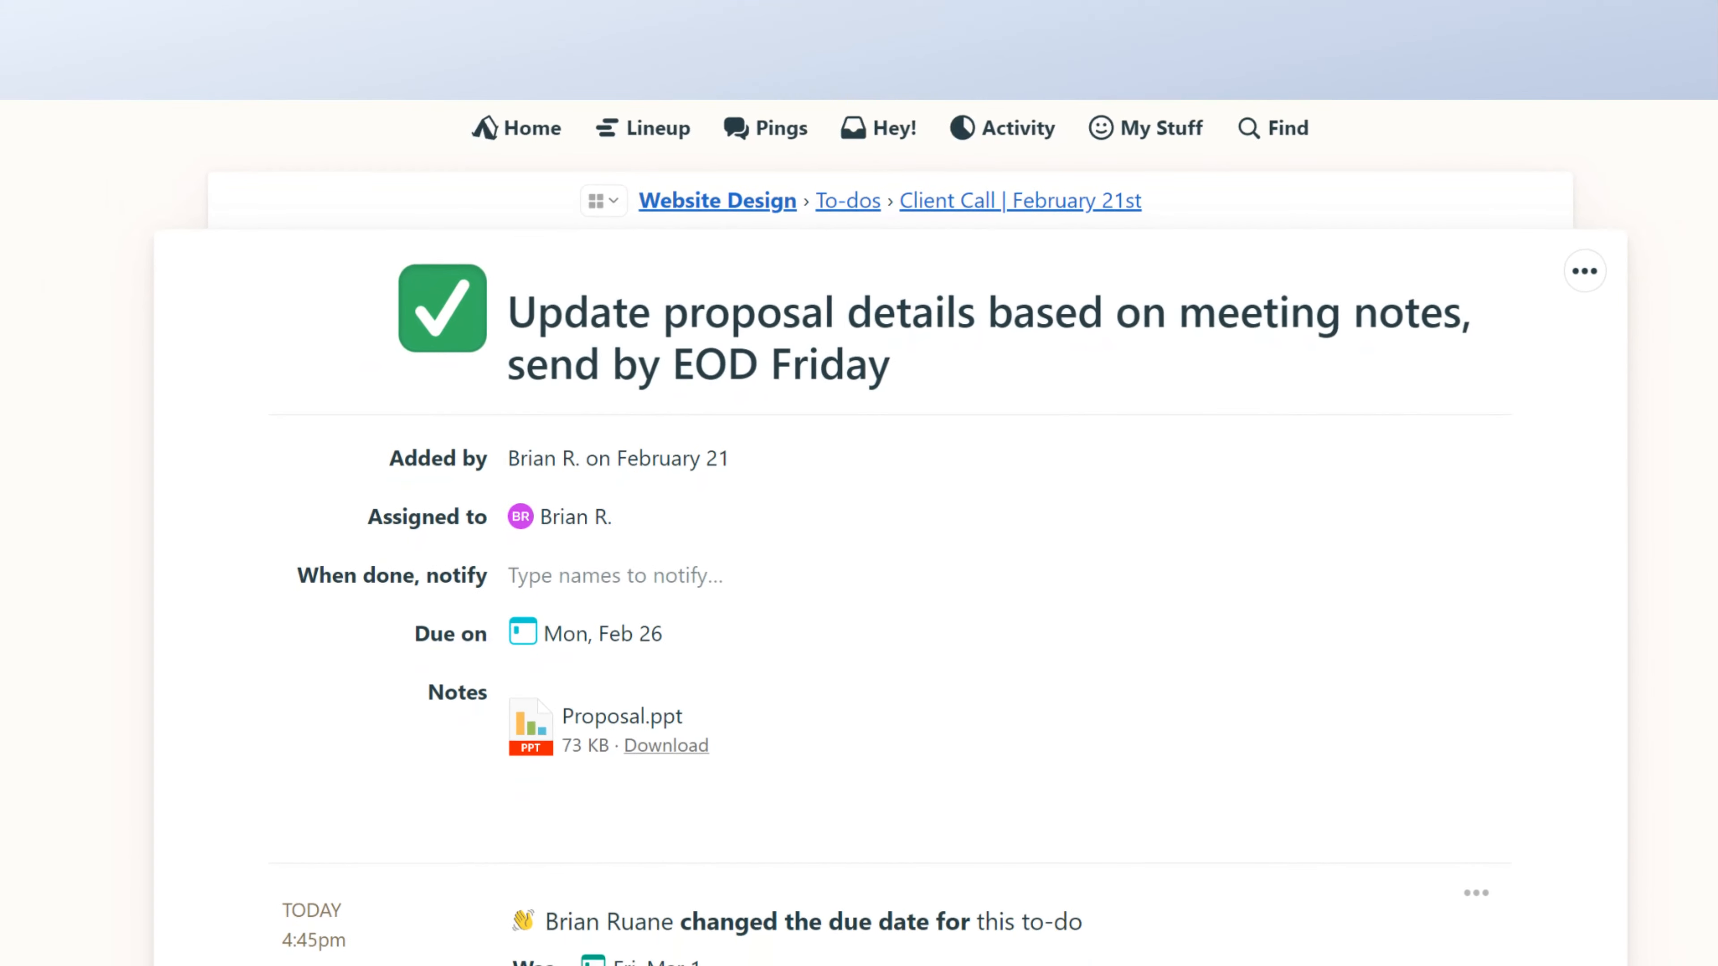
{"action": "left_click", "coordinate": [848, 201]}
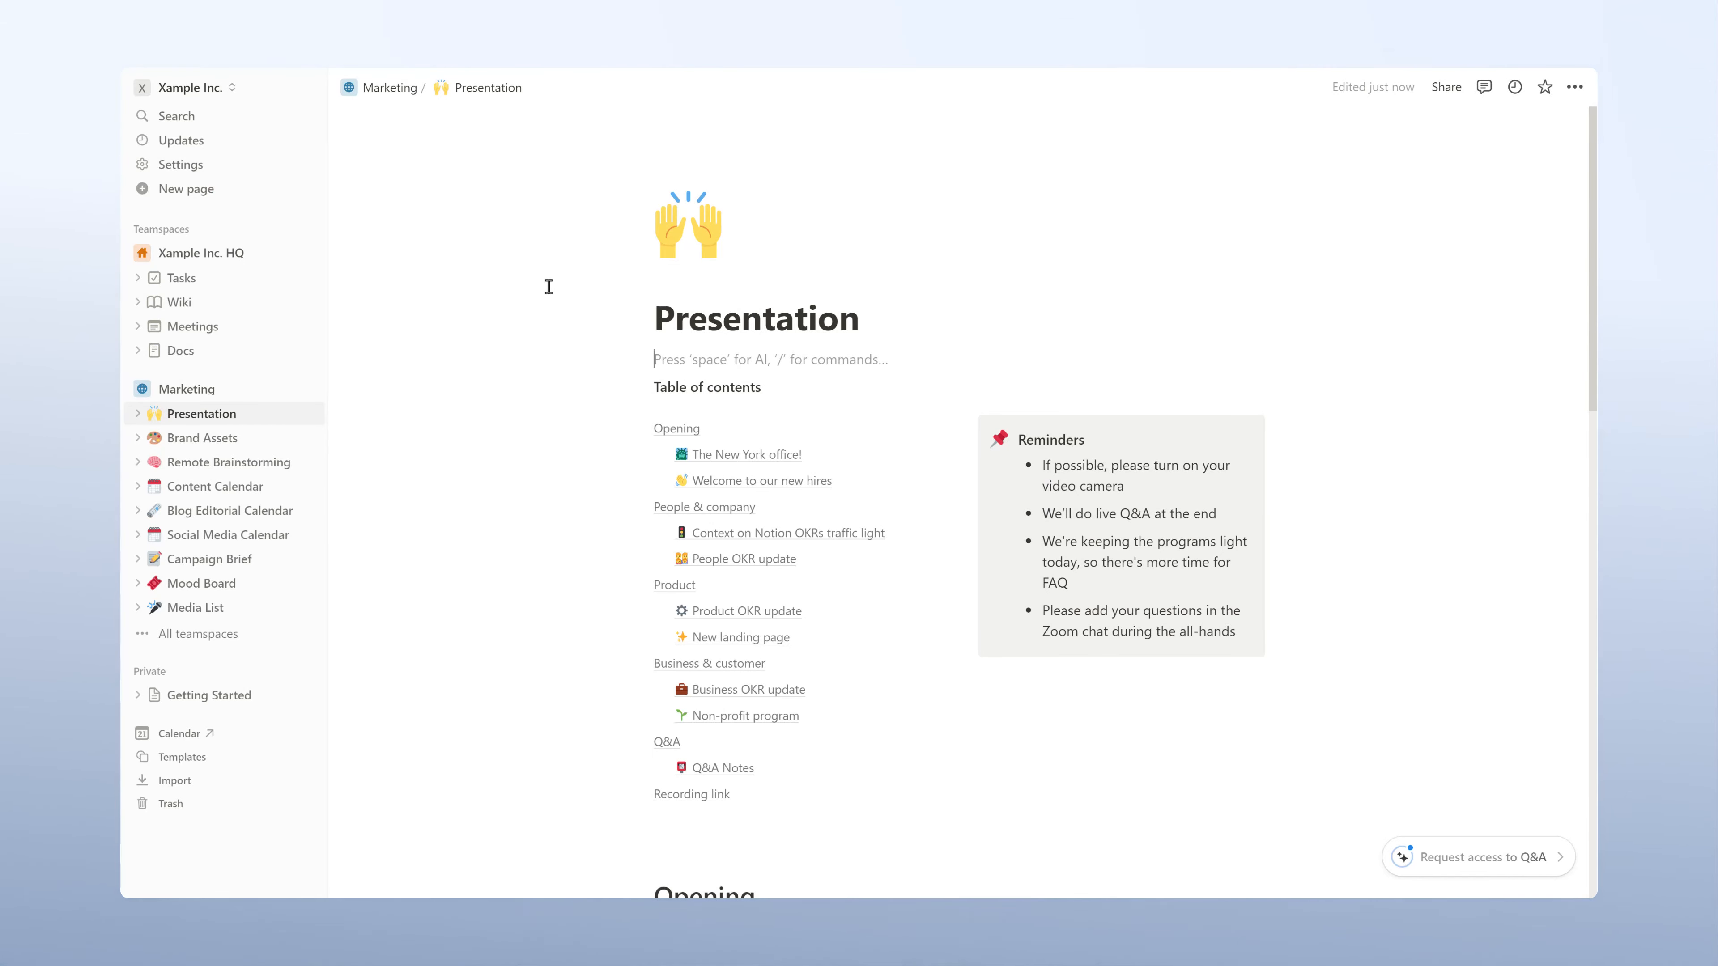
Drag 'Review research results' into the Done column of the Tasks board.
{"action": "scroll", "scroll_direction": "down", "scroll_amount": 3}
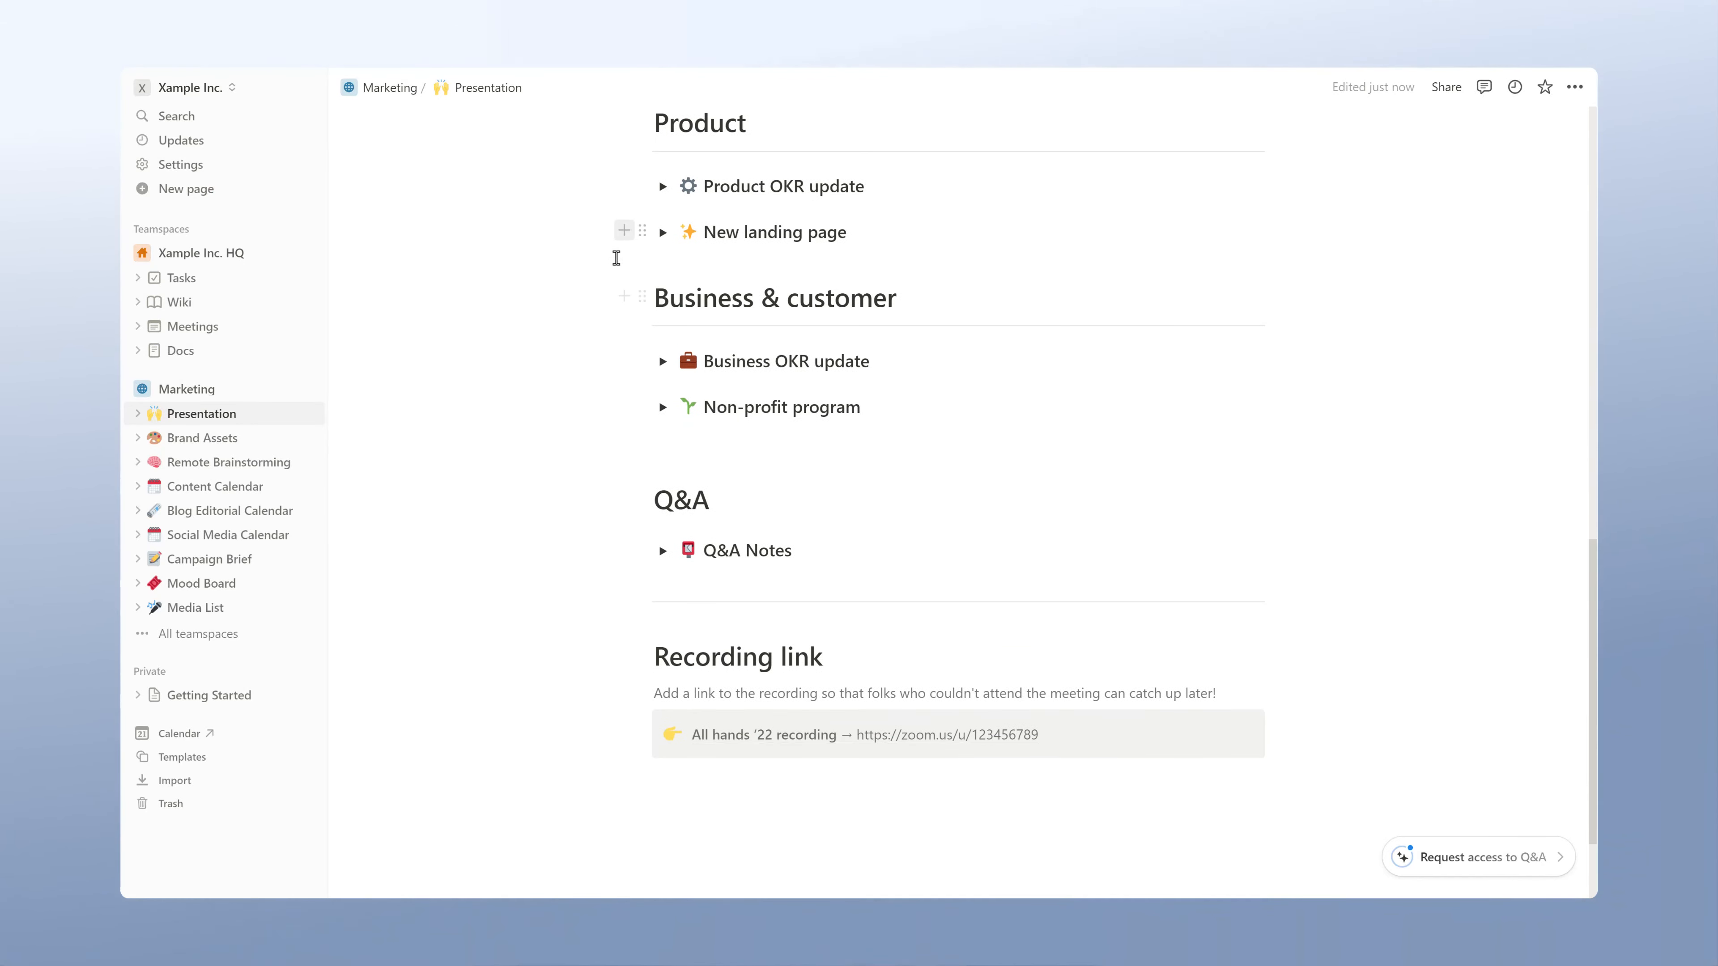
{"action": "left_click", "coordinate": [664, 232]}
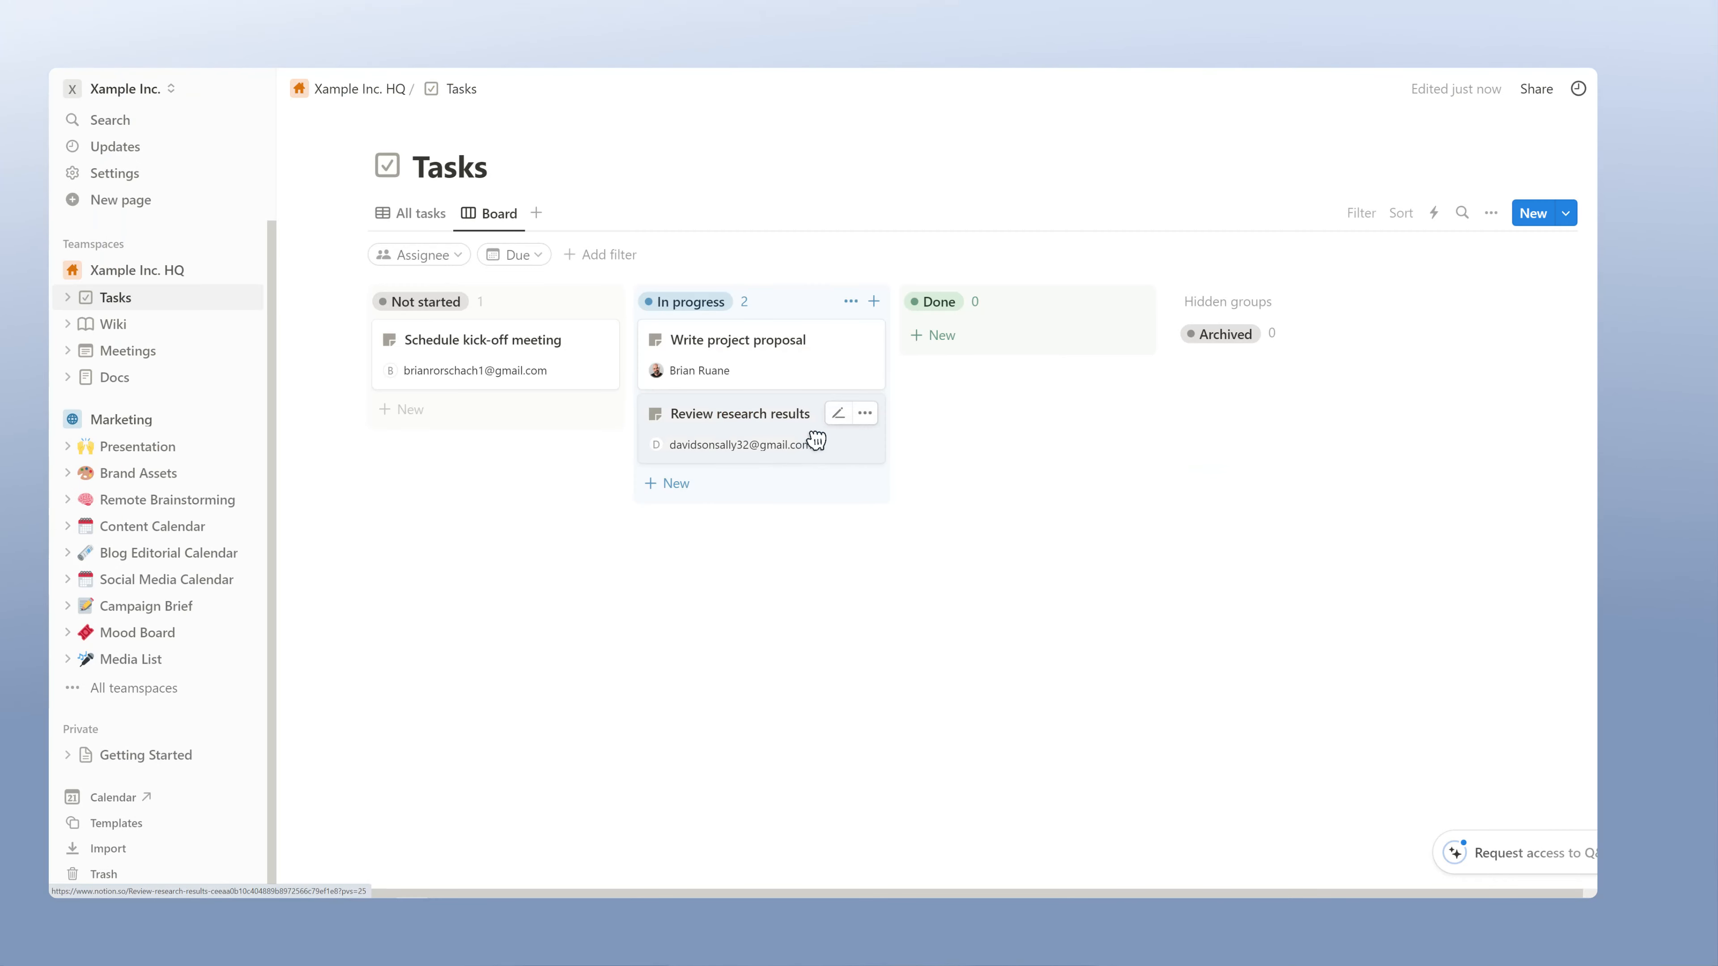
{"action": "left_click_drag", "start_coordinate": [745, 429], "coordinate": [1028, 444]}
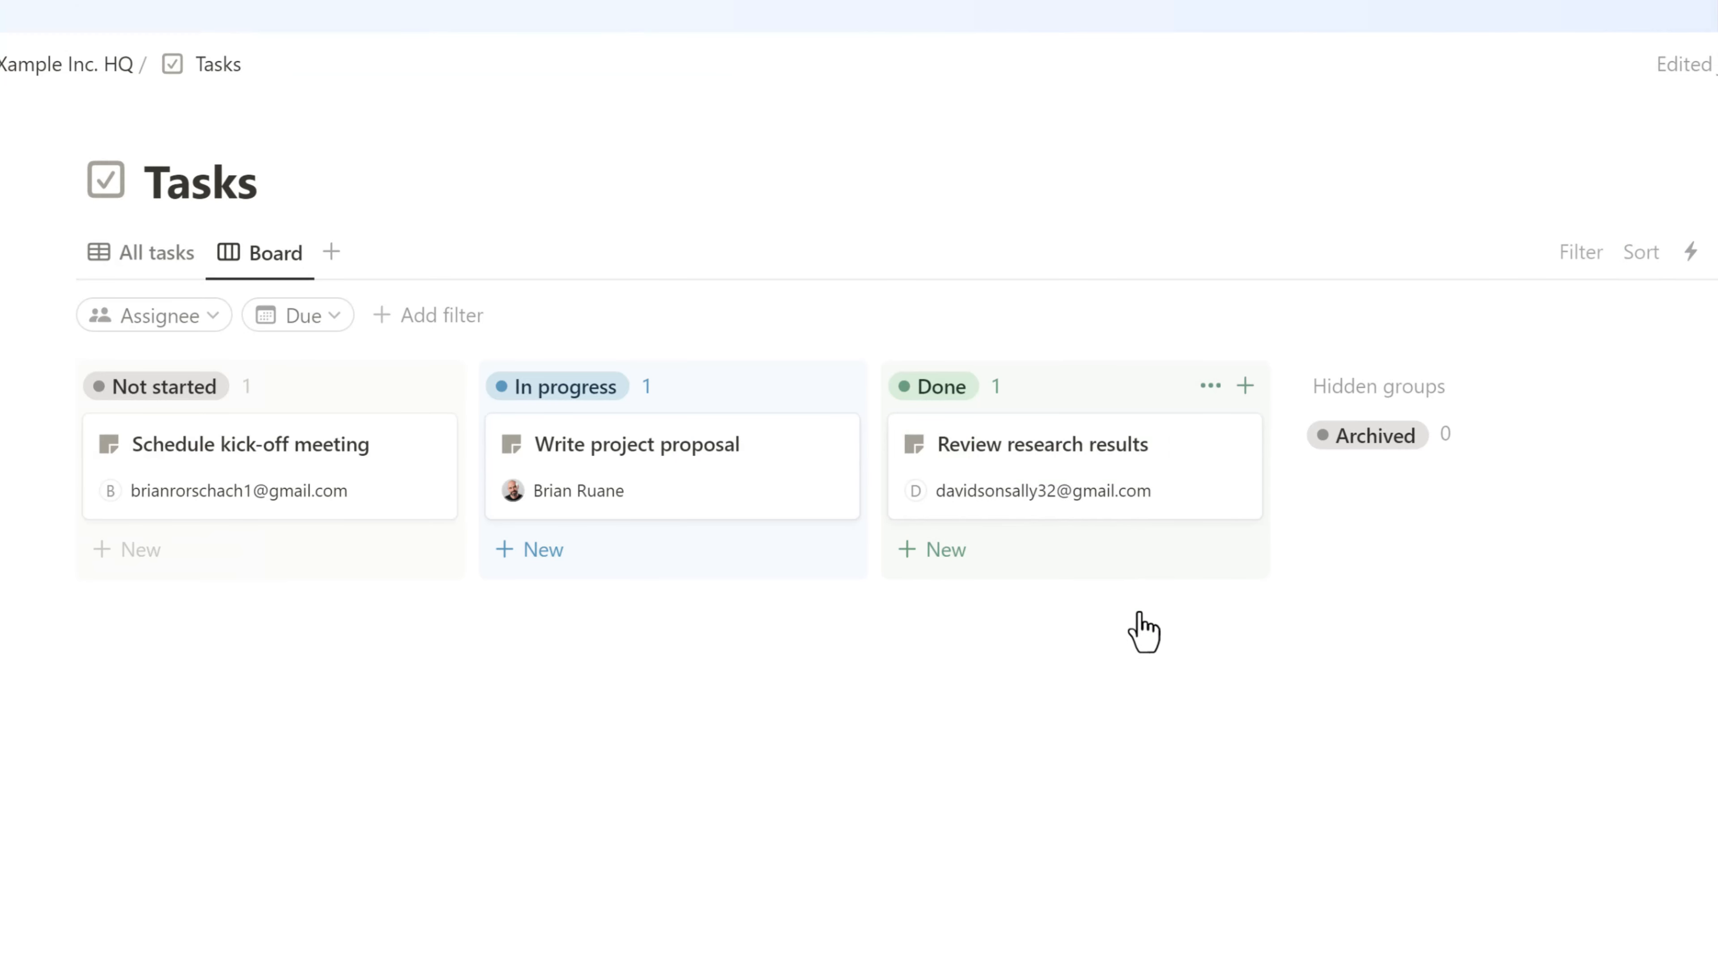